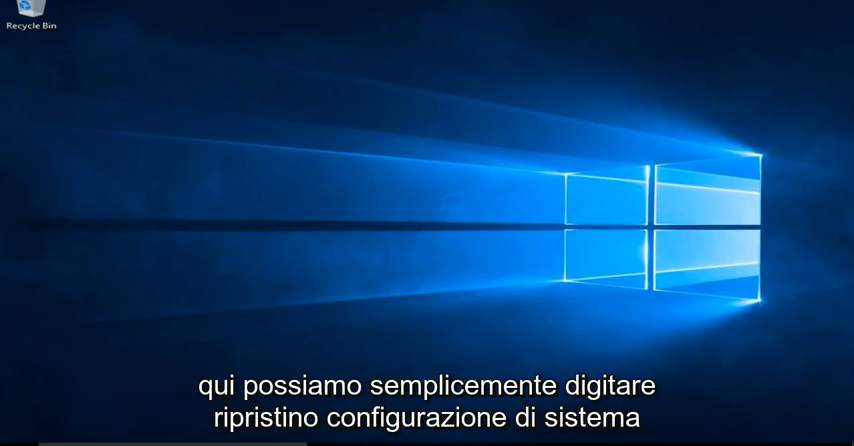
Step: Search the Start menu for 'system restore' to find Create a restore point
{"action": "left_click", "coordinate": [24, 428]}
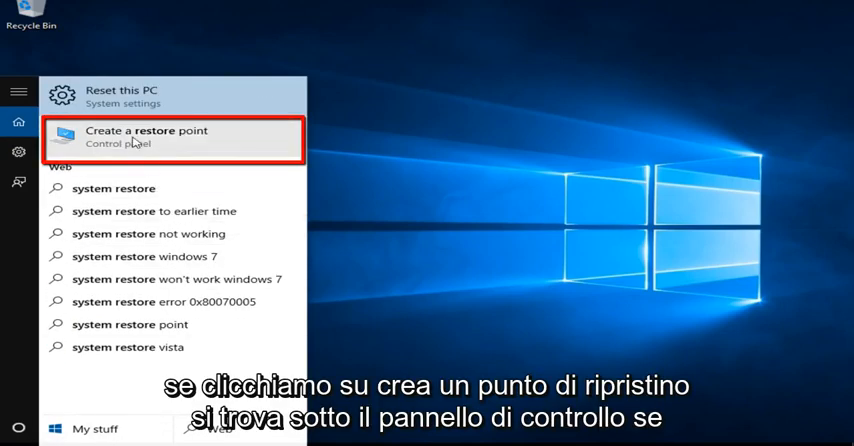
{"action": "mouse_move", "coordinate": [128, 148]}
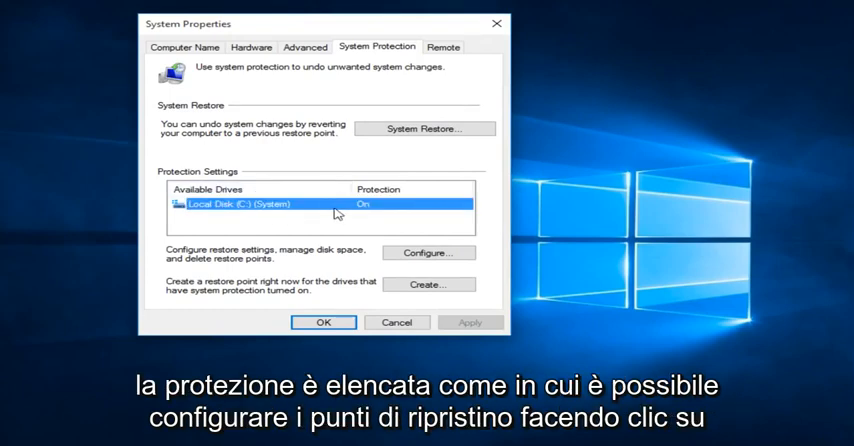
{"action": "mouse_move", "coordinate": [372, 212]}
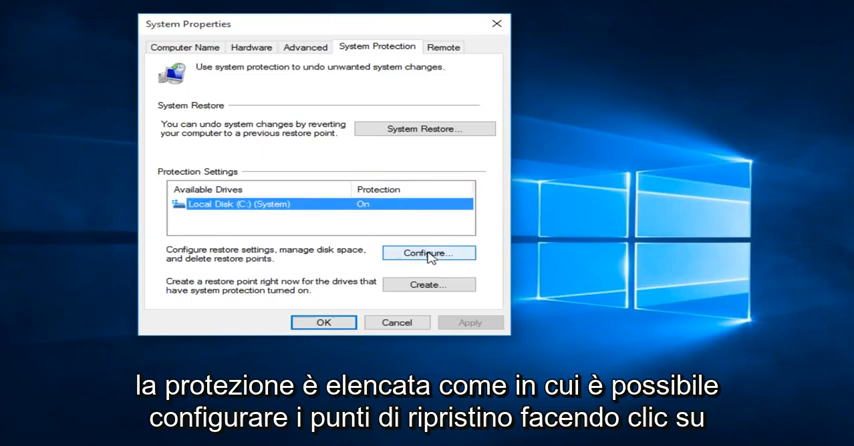
Step: Review the C: drive's protection settings, toggling Disable then keeping system protection turned on
{"action": "left_click", "coordinate": [428, 252]}
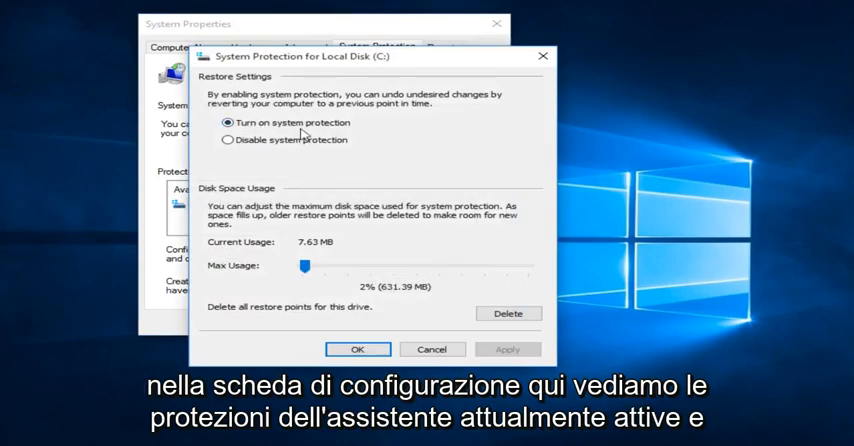
{"action": "mouse_move", "coordinate": [292, 260]}
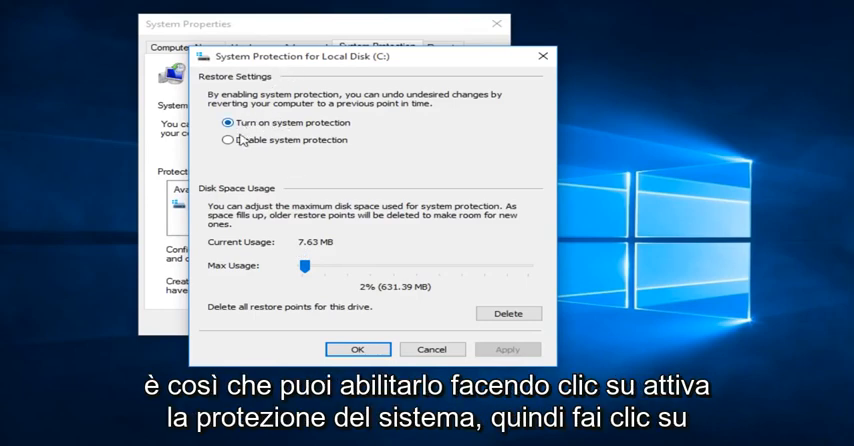
{"action": "left_click", "coordinate": [230, 140]}
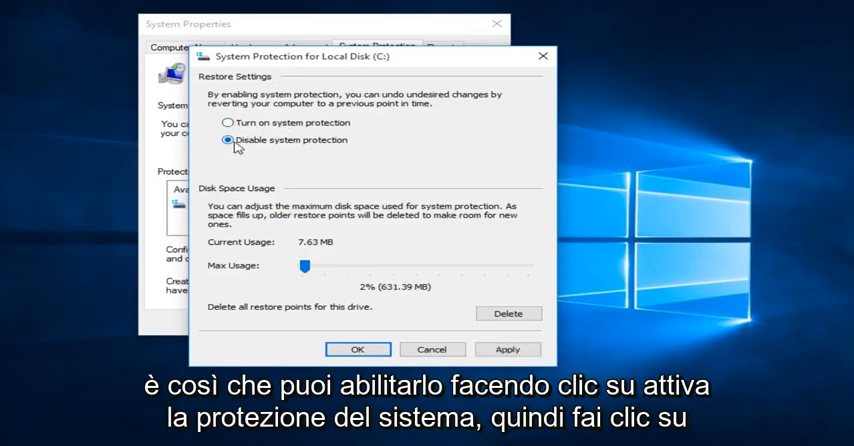
{"action": "left_click", "coordinate": [230, 122]}
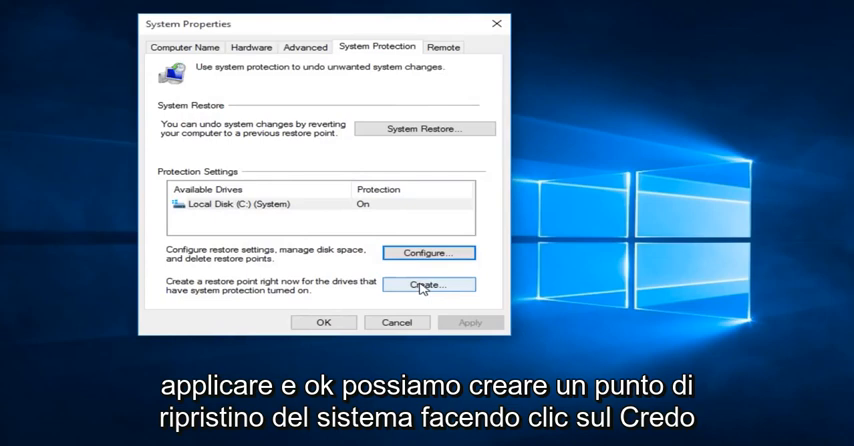
Step: Create a restore point described as 'installed fresh updates' and dismiss the success message
{"action": "left_click", "coordinate": [428, 284]}
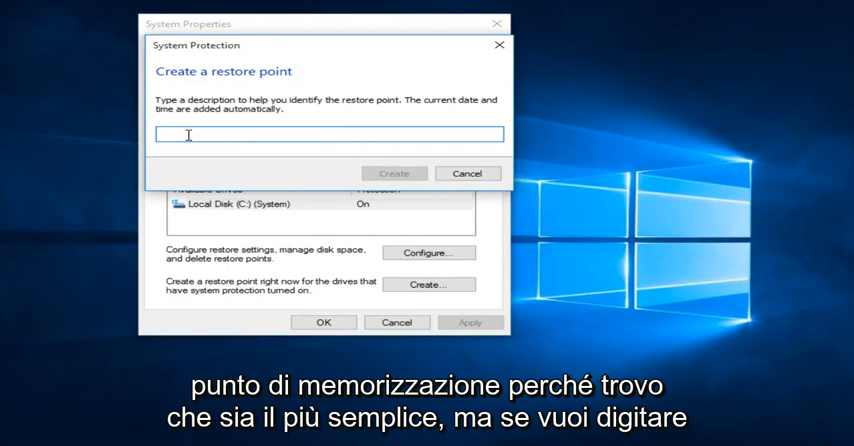
{"action": "type", "text": "installed fresh updates"}
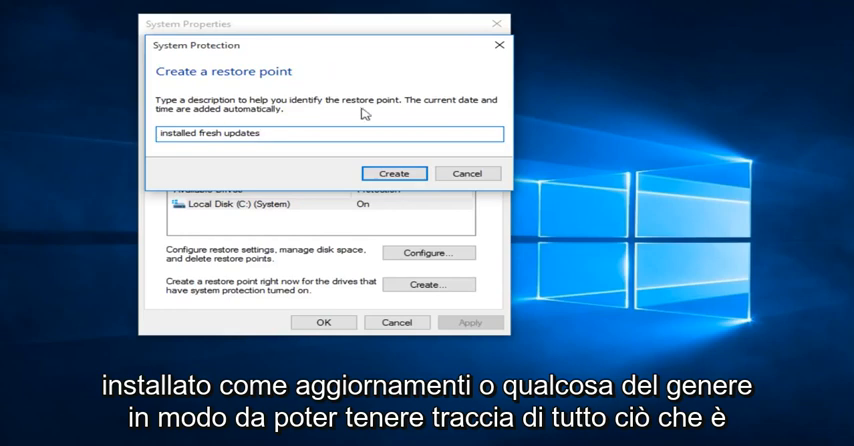
{"action": "left_click", "coordinate": [392, 172]}
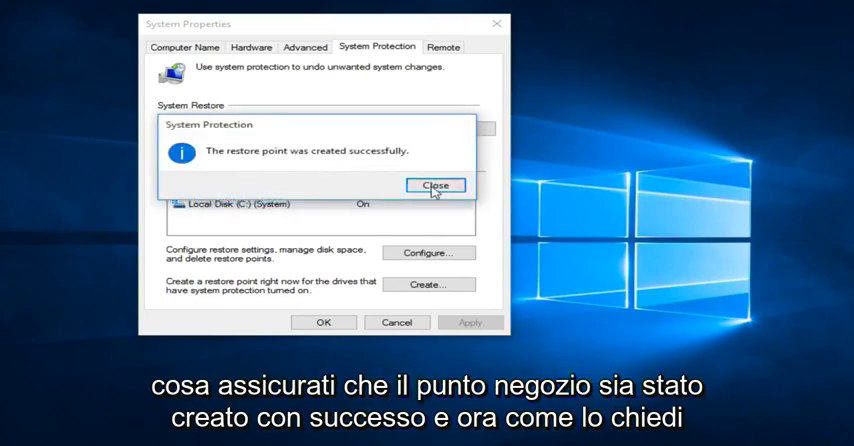
{"action": "left_click", "coordinate": [436, 184]}
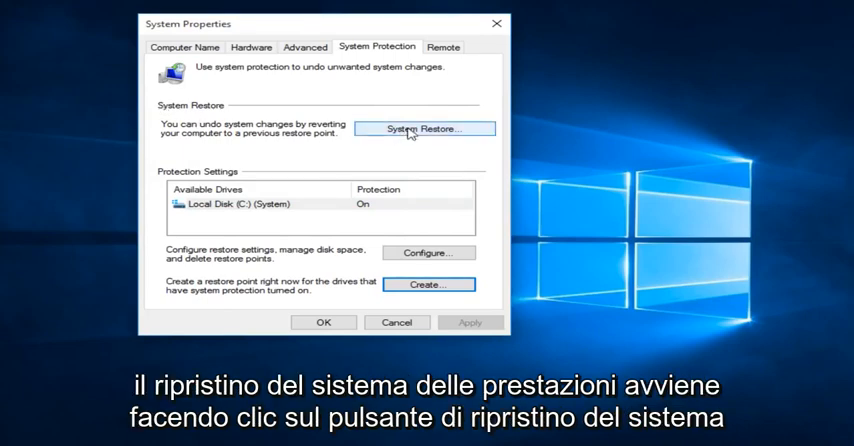
Step: Launch the System Restore wizard and advance to the list of available restore points
{"action": "left_click", "coordinate": [424, 128]}
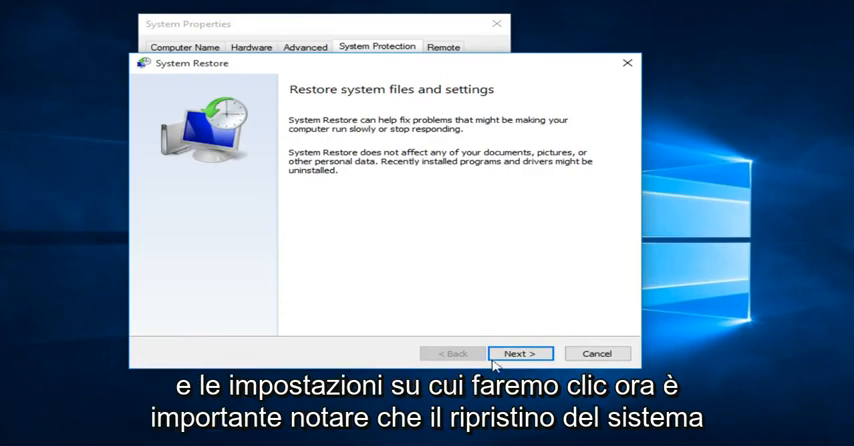
{"action": "left_click", "coordinate": [520, 352]}
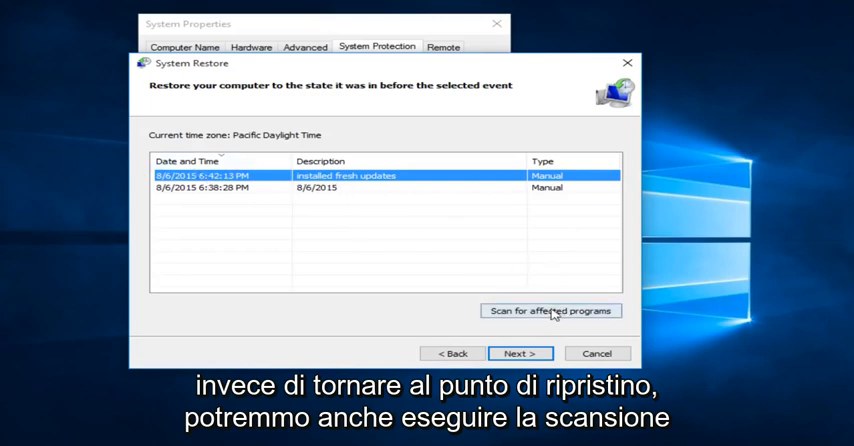
{"action": "left_click", "coordinate": [552, 312]}
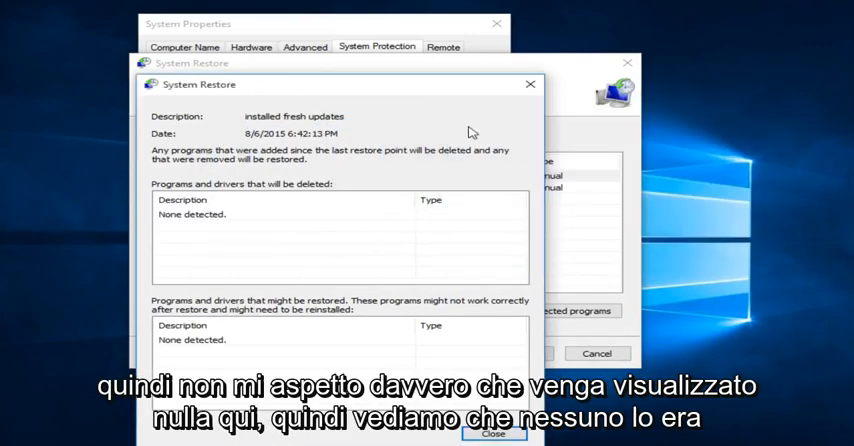
{"action": "mouse_move", "coordinate": [244, 124]}
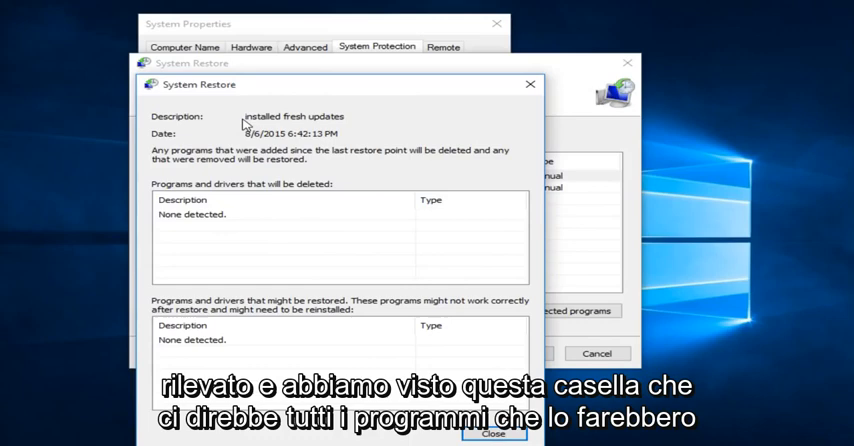
{"action": "mouse_move", "coordinate": [258, 232]}
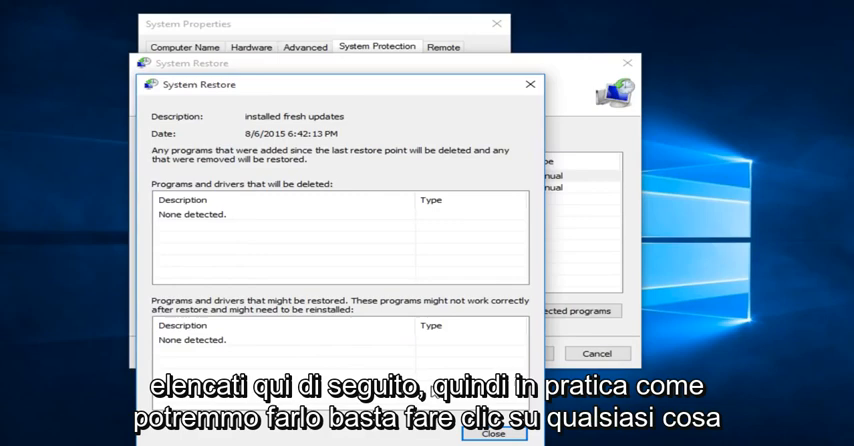
{"action": "left_click", "coordinate": [494, 432]}
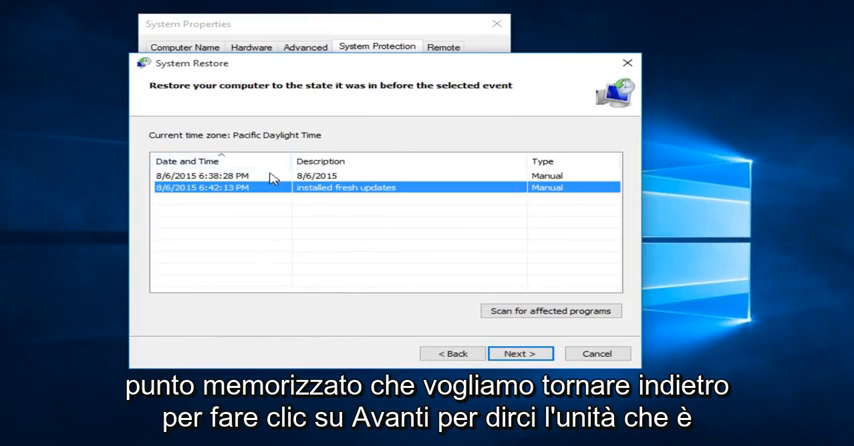
Step: Restore the computer to the 'installed fresh updates' point, confirming the warning to begin
{"action": "left_click", "coordinate": [520, 352]}
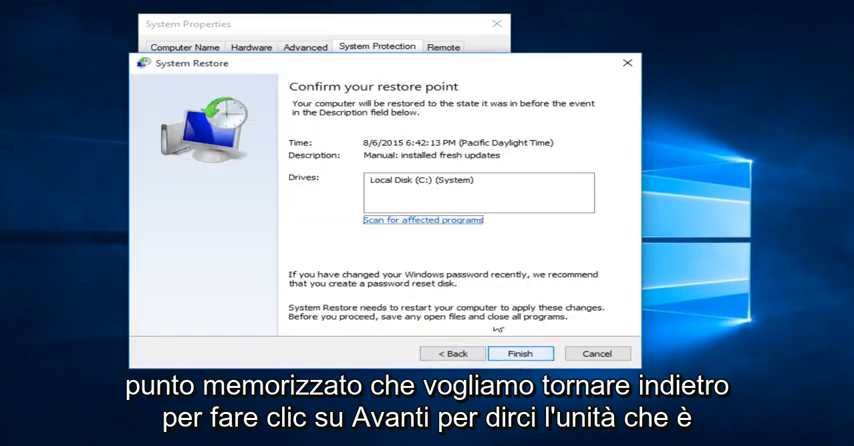
{"action": "left_click", "coordinate": [424, 180]}
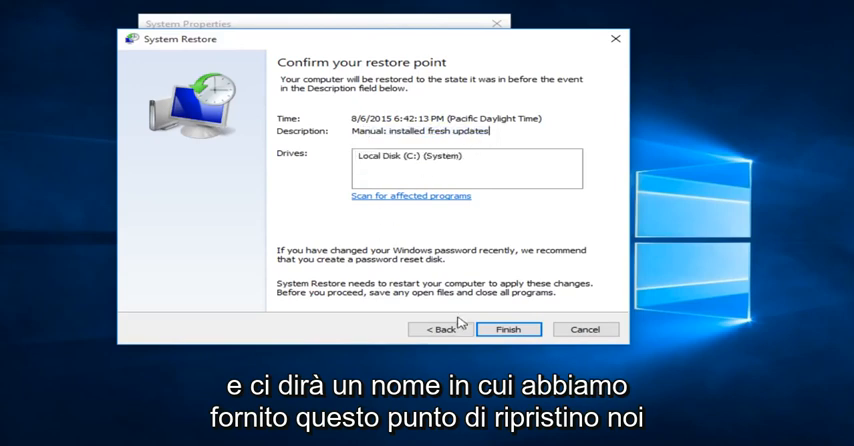
{"action": "left_click", "coordinate": [508, 328]}
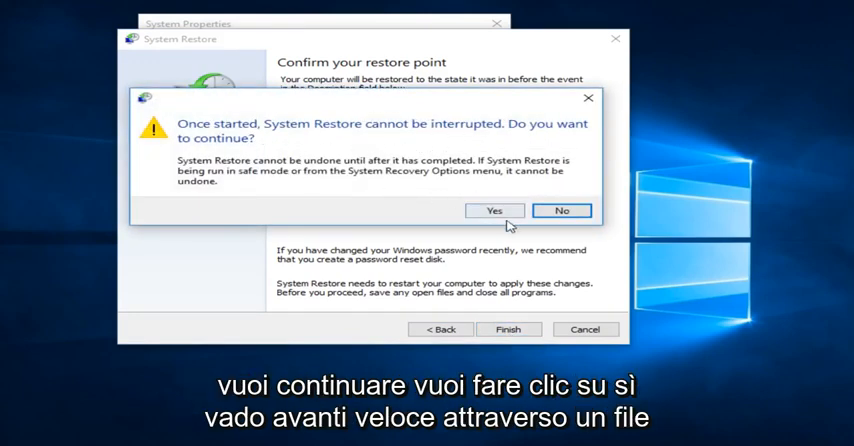
{"action": "left_click", "coordinate": [494, 210]}
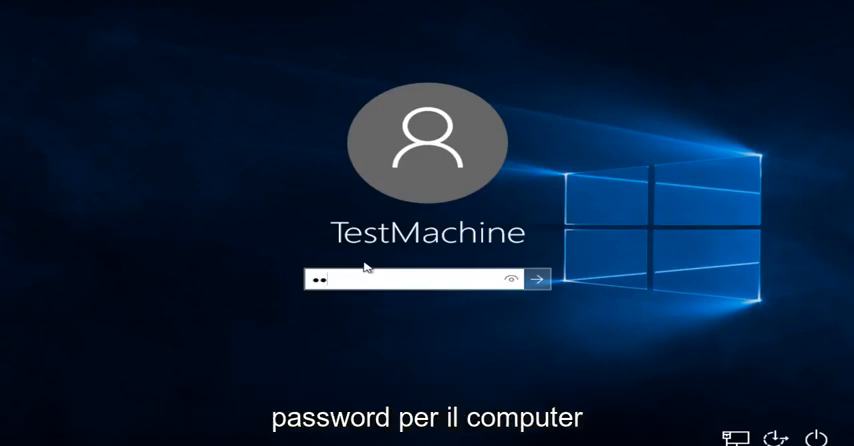
Step: Submit the password to sign back into Windows 10 after the restore reboot
{"action": "left_click", "coordinate": [538, 276]}
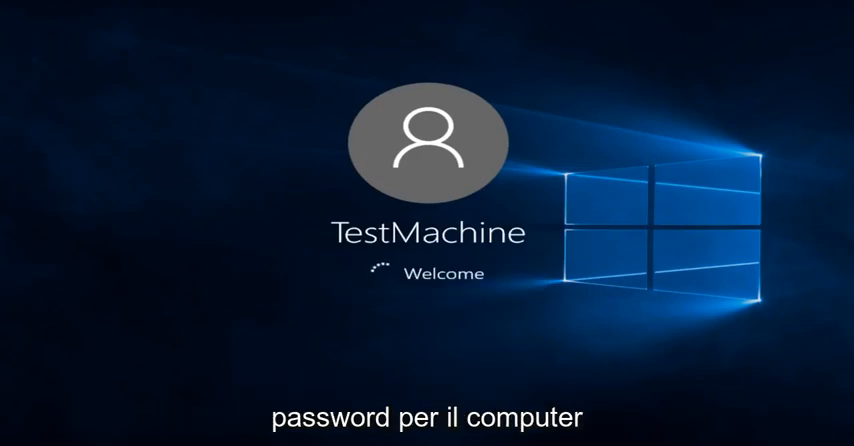